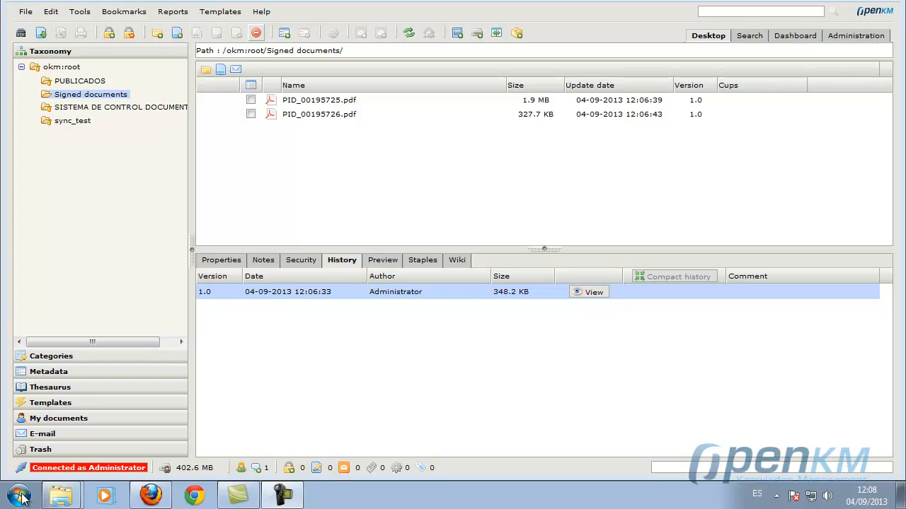
Bring up the Windows installed-programs list to reach the OpenKM Digital Signature Client
left_click(20, 496)
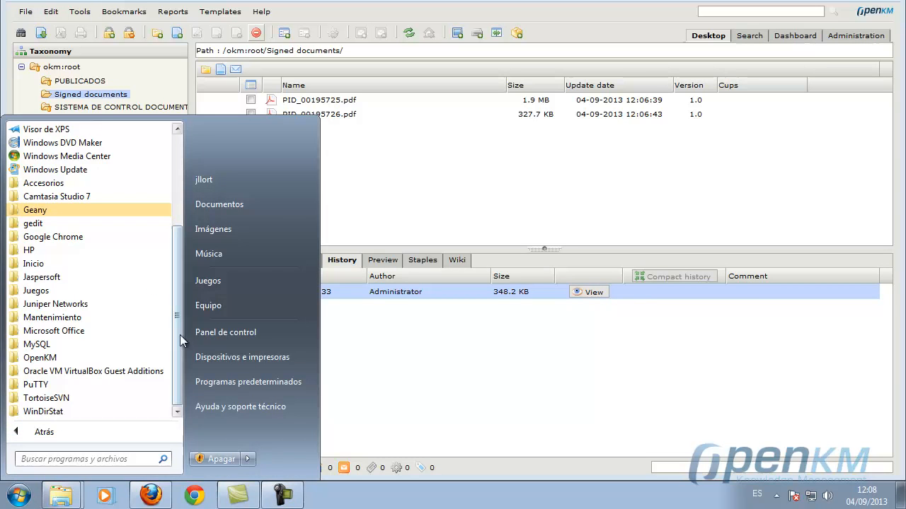
mouse_move(39, 357)
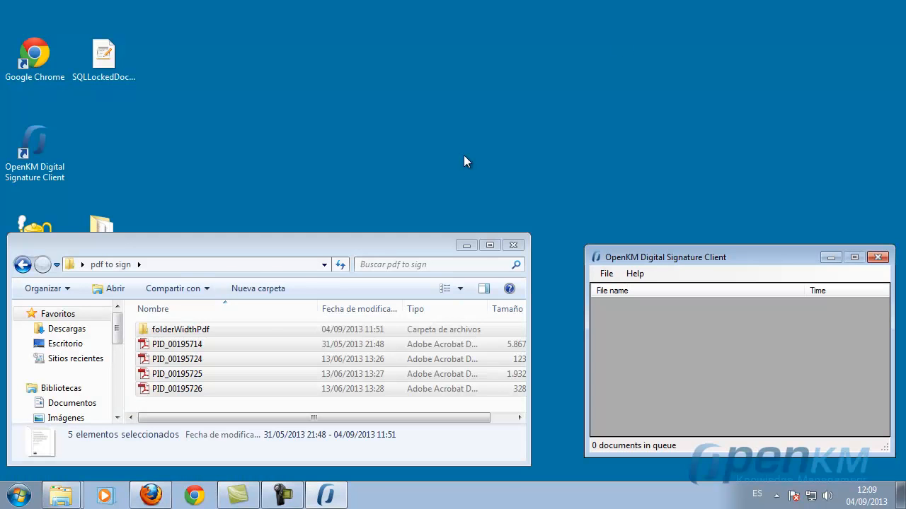
Browse into folderWidthPdf and the nested pdf folder, then select every item in pdf to sign for the client queue
double_click(181, 329)
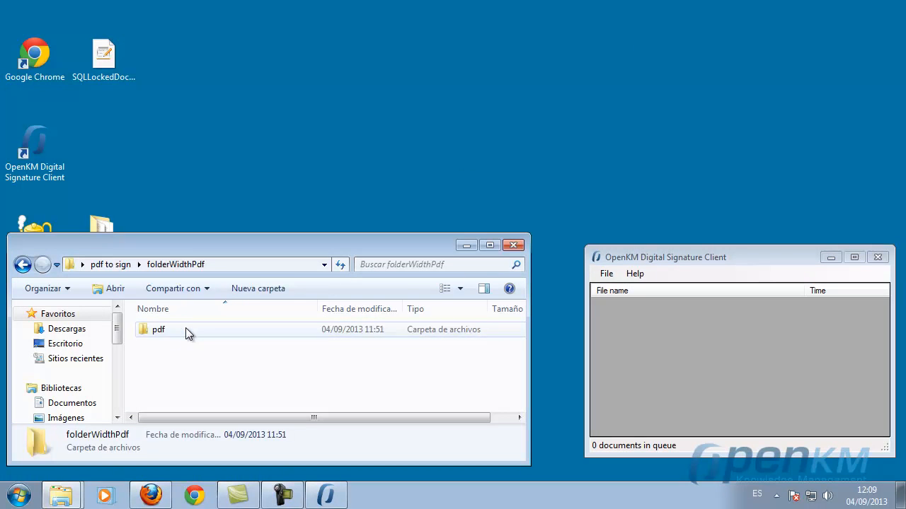
double_click(158, 329)
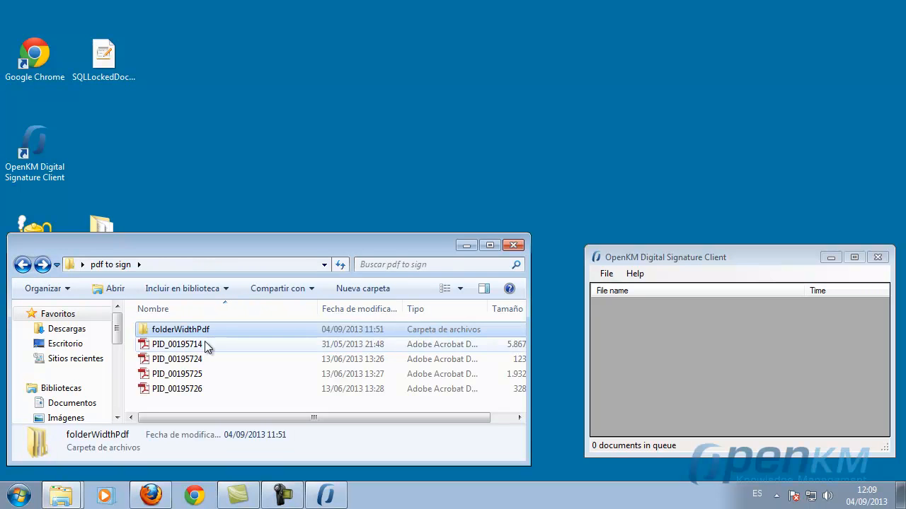
key("ctrl+a")
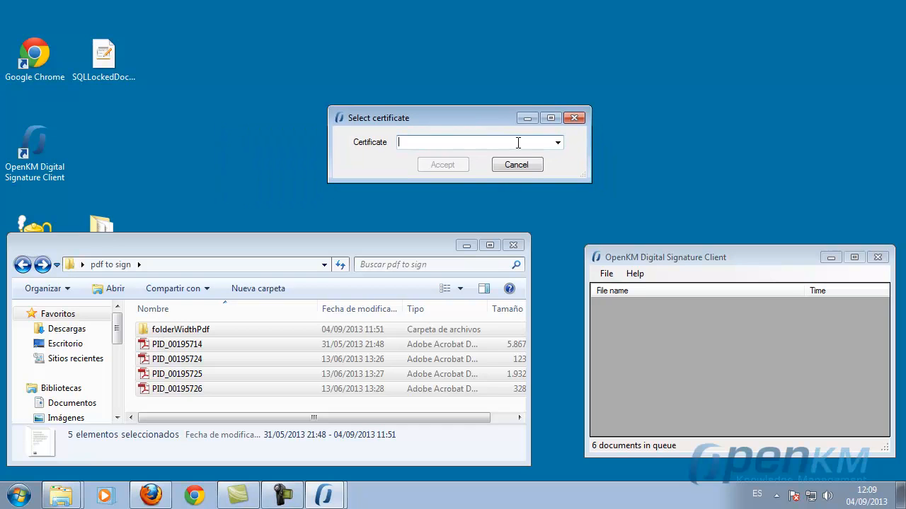
Choose the personal certificate and sign the queued PDFs into the Signed documents folder
left_click(557, 141)
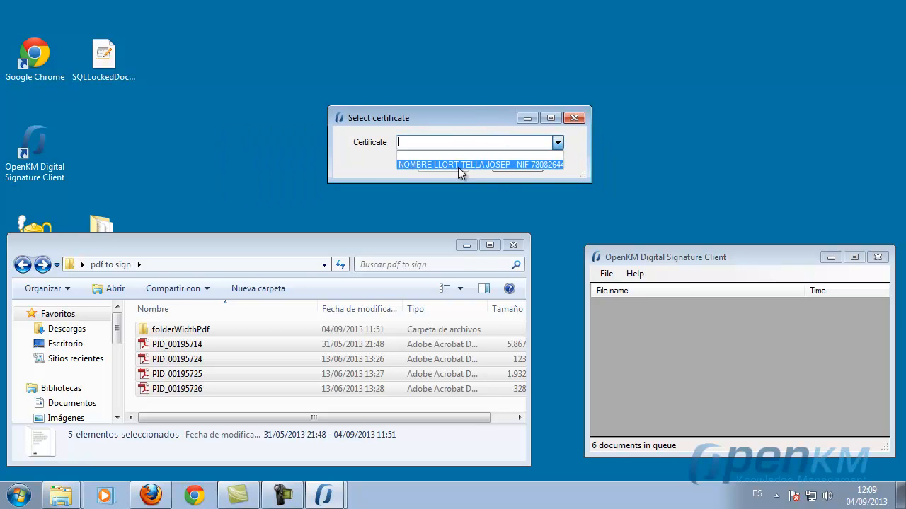
left_click(482, 164)
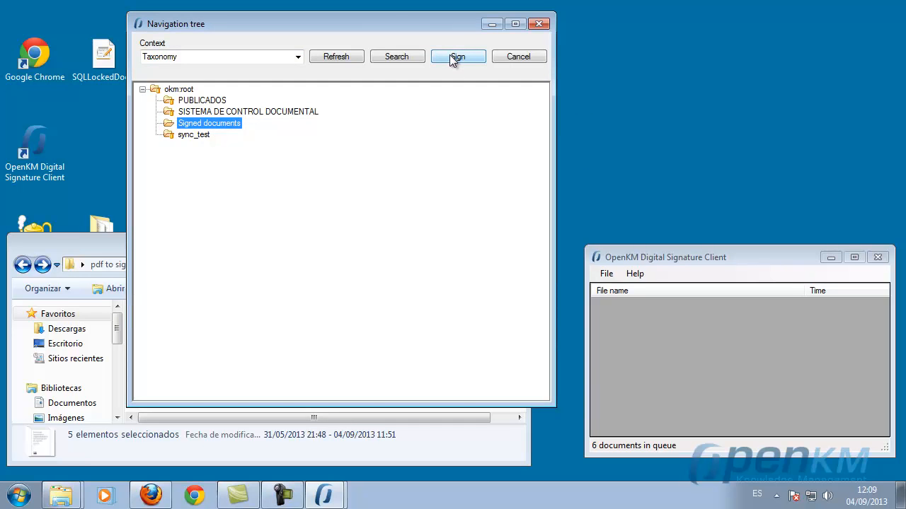
left_click(457, 56)
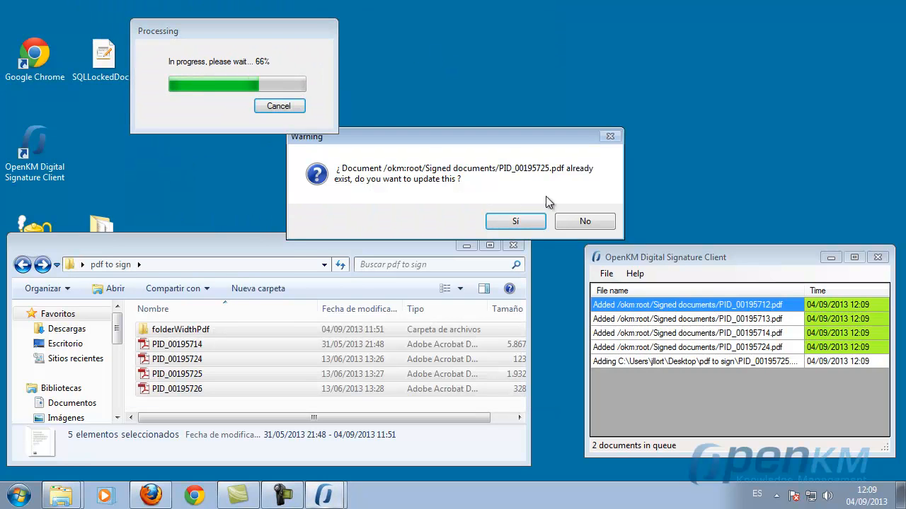
mouse_move(371, 184)
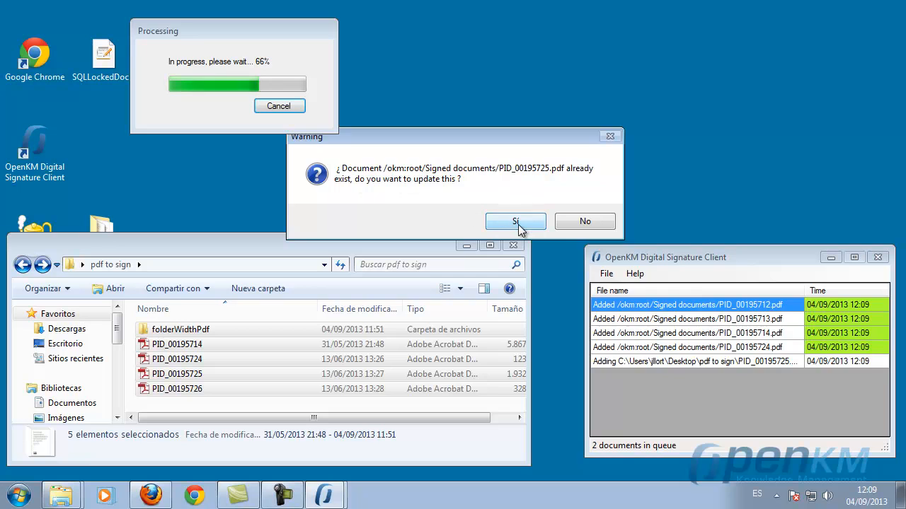
Confirm updating the existing PID_00195725.pdf and PID_00195726.pdf with their signed versions
left_click(515, 220)
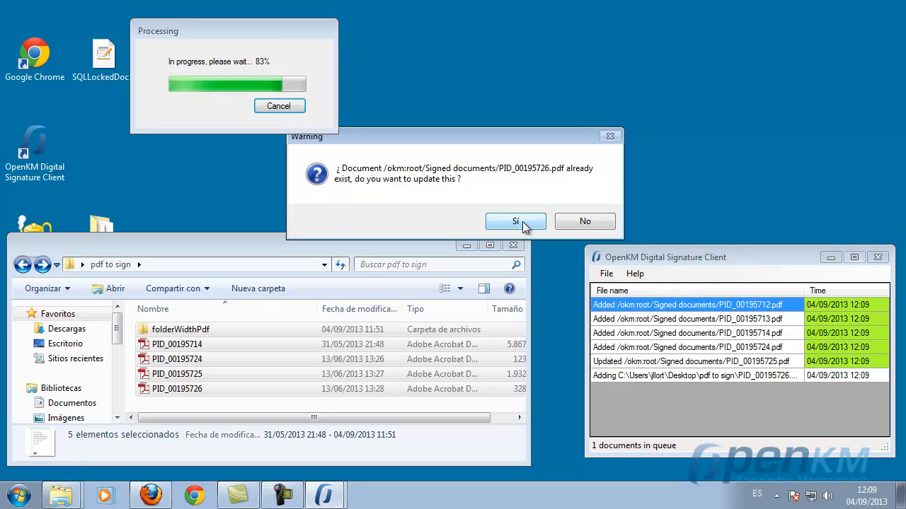
left_click(516, 221)
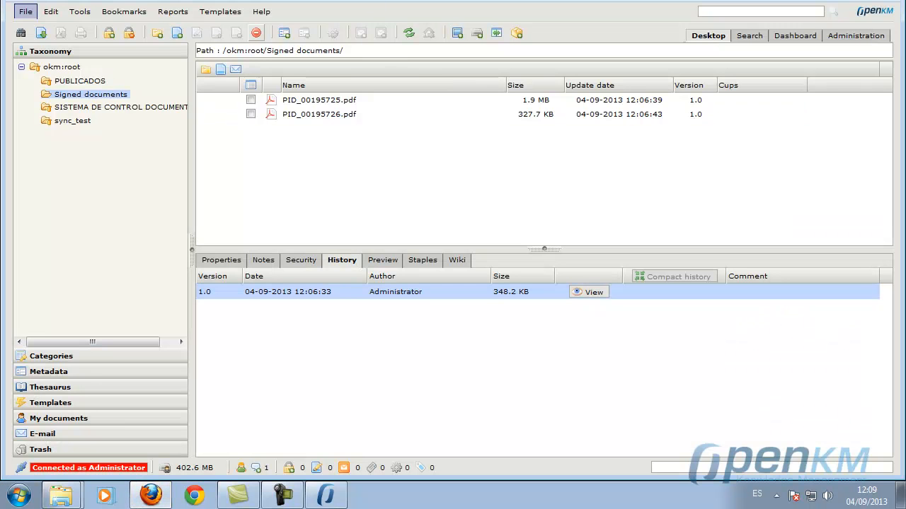
Refresh Signed documents, check PID_00195712.pdf and PID_00195724.pdf, and show PID_00195726.pdf's history with version 1.1
left_click(408, 33)
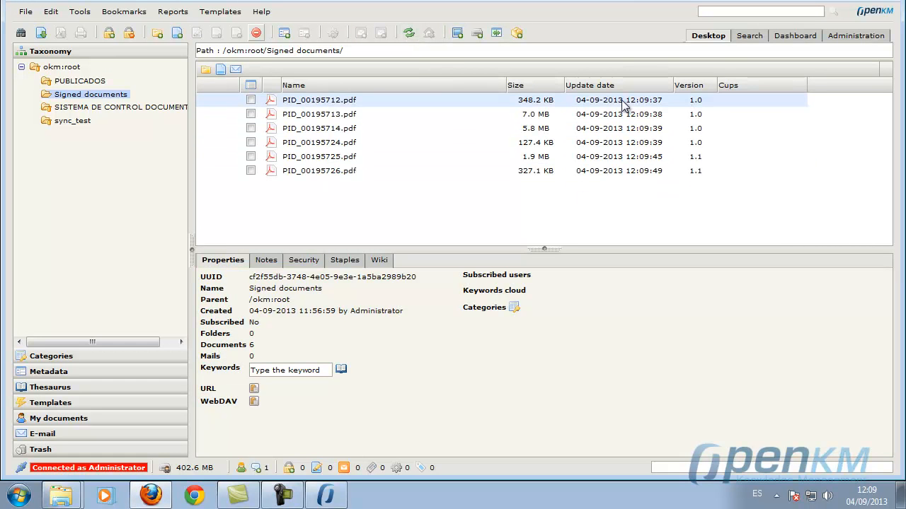
left_click(320, 142)
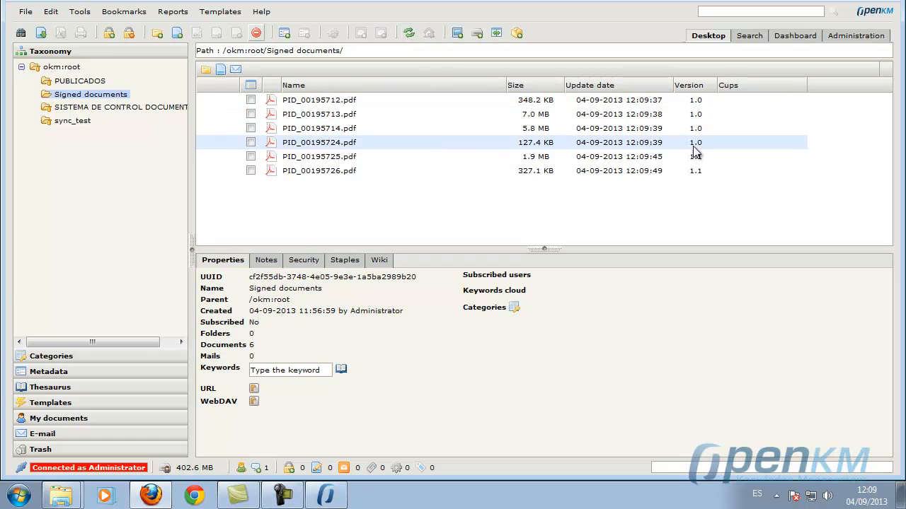
left_click(319, 170)
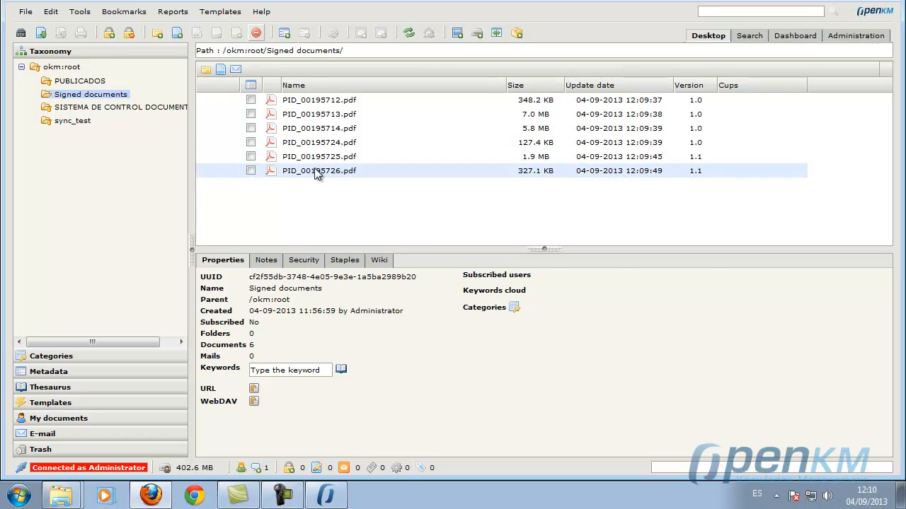
left_click(342, 260)
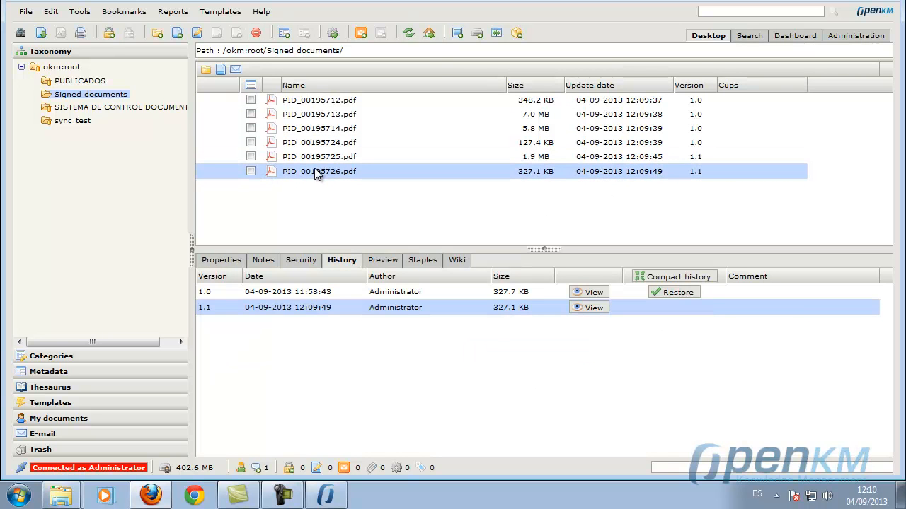
mouse_move(346, 187)
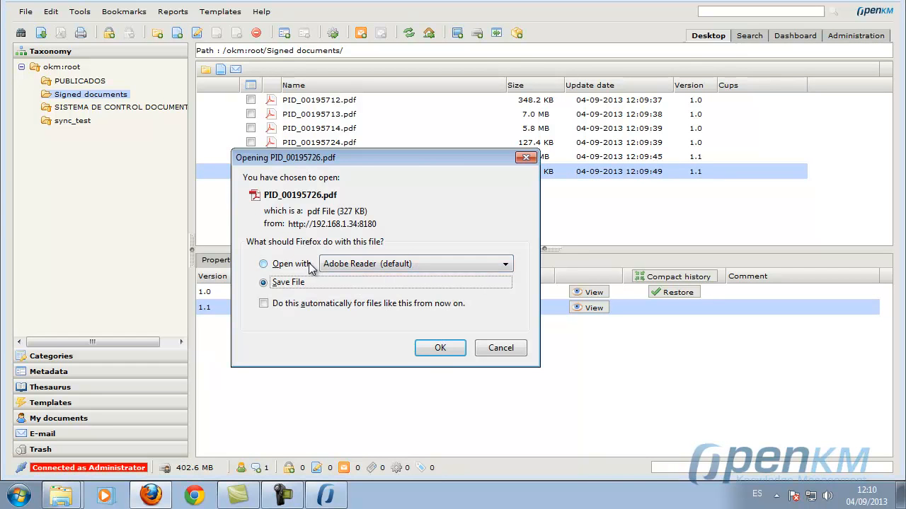
left_click(438, 348)
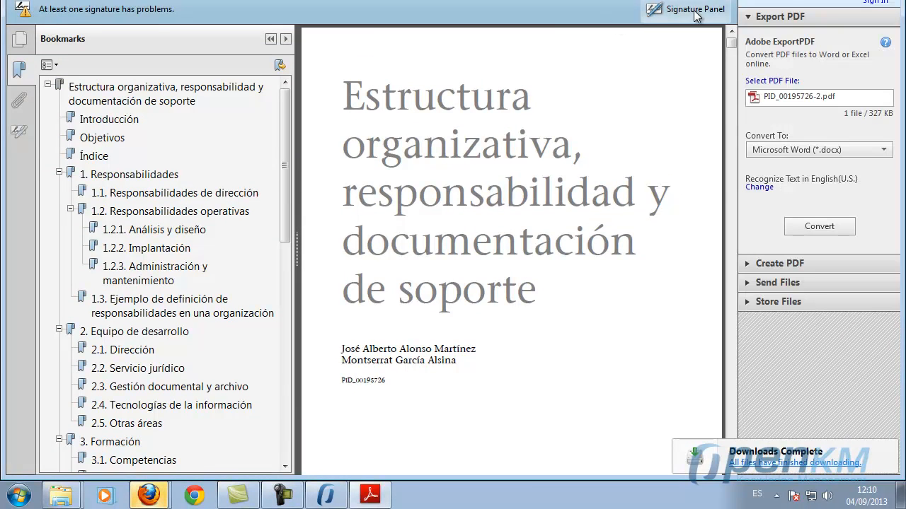
left_click(684, 9)
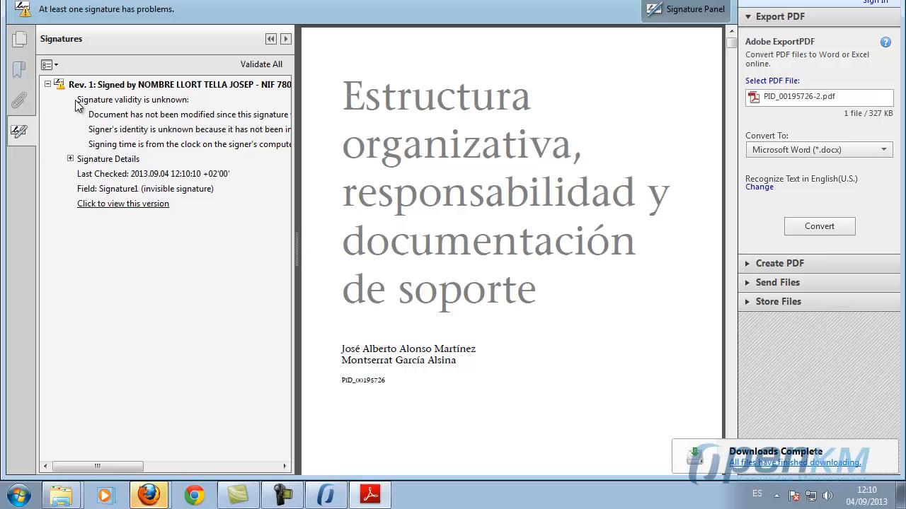
mouse_move(178, 218)
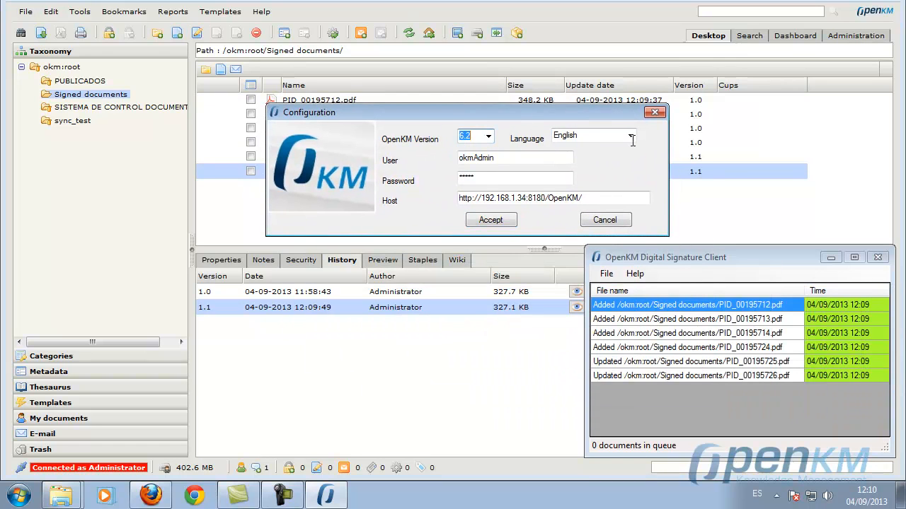
left_click(628, 136)
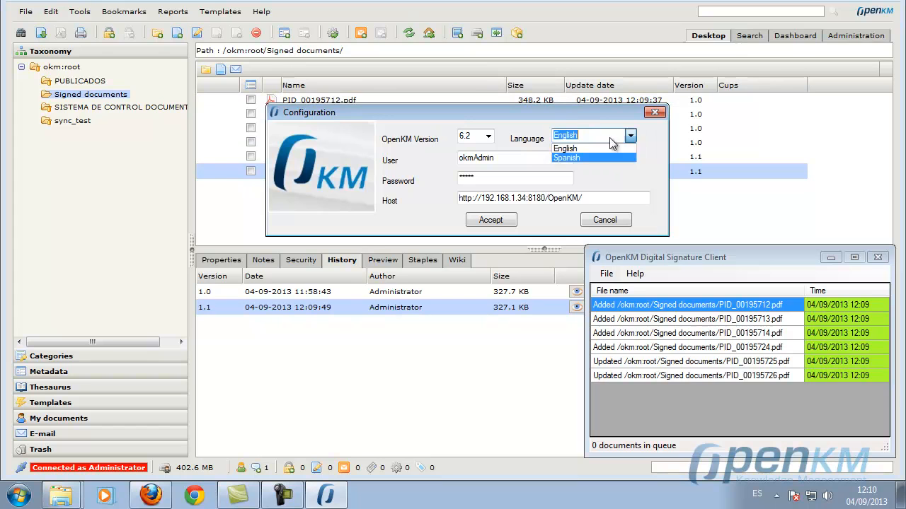
left_click(593, 136)
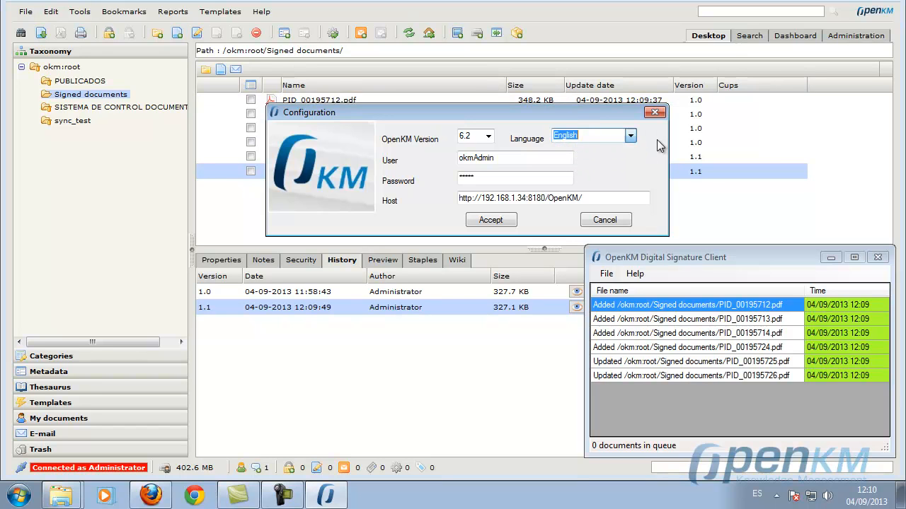